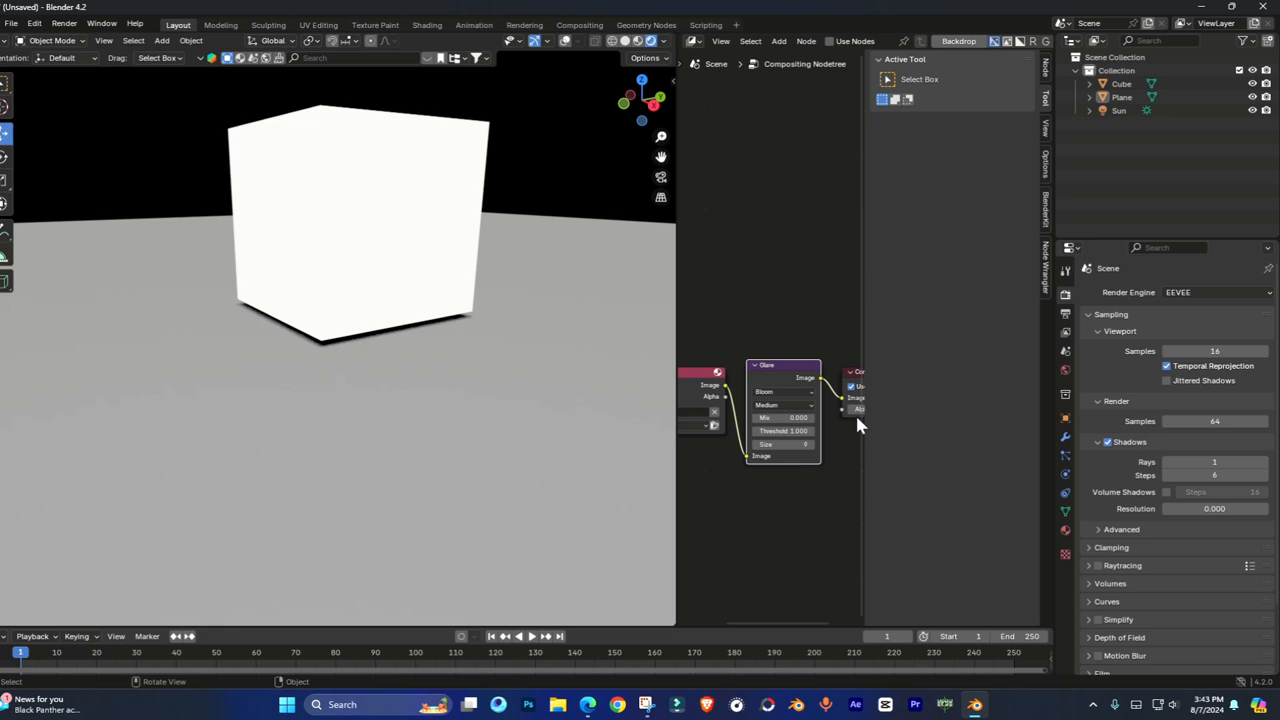
# Step: Scroll the EEVEE render settings down and expand the Raytracing panel
pyautogui.scroll(-3)
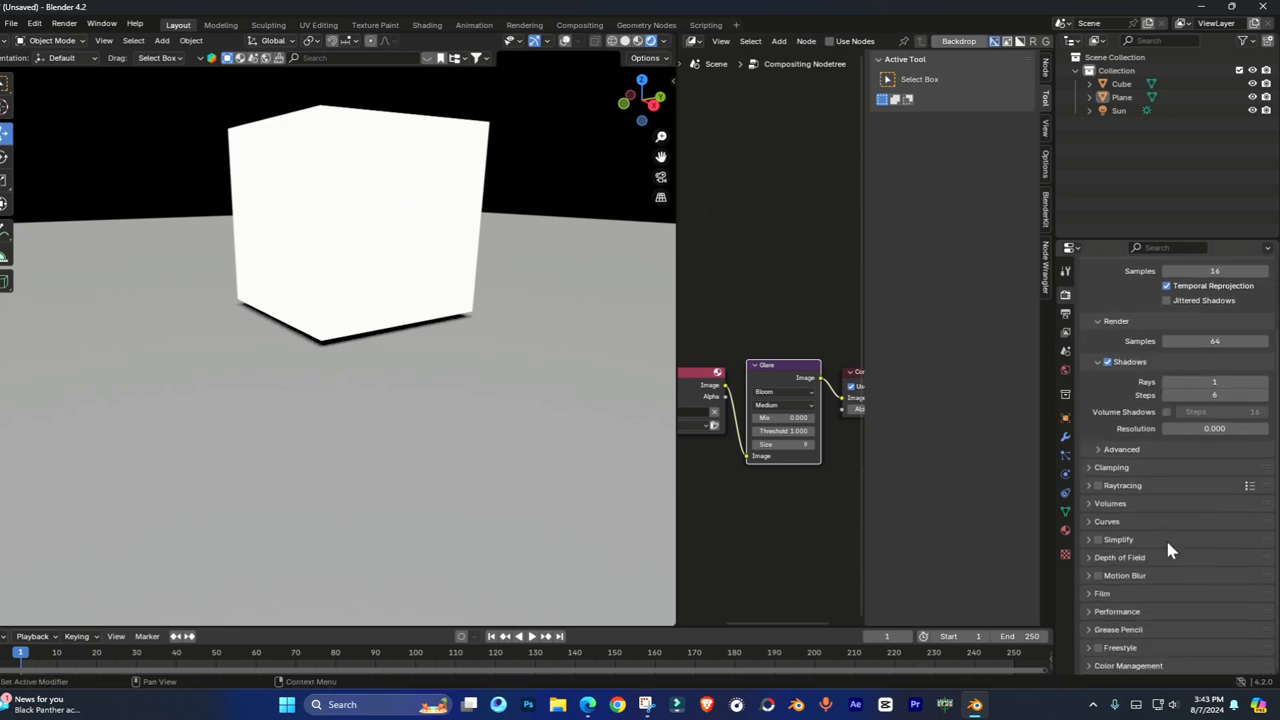
pyautogui.moveTo(1171, 450)
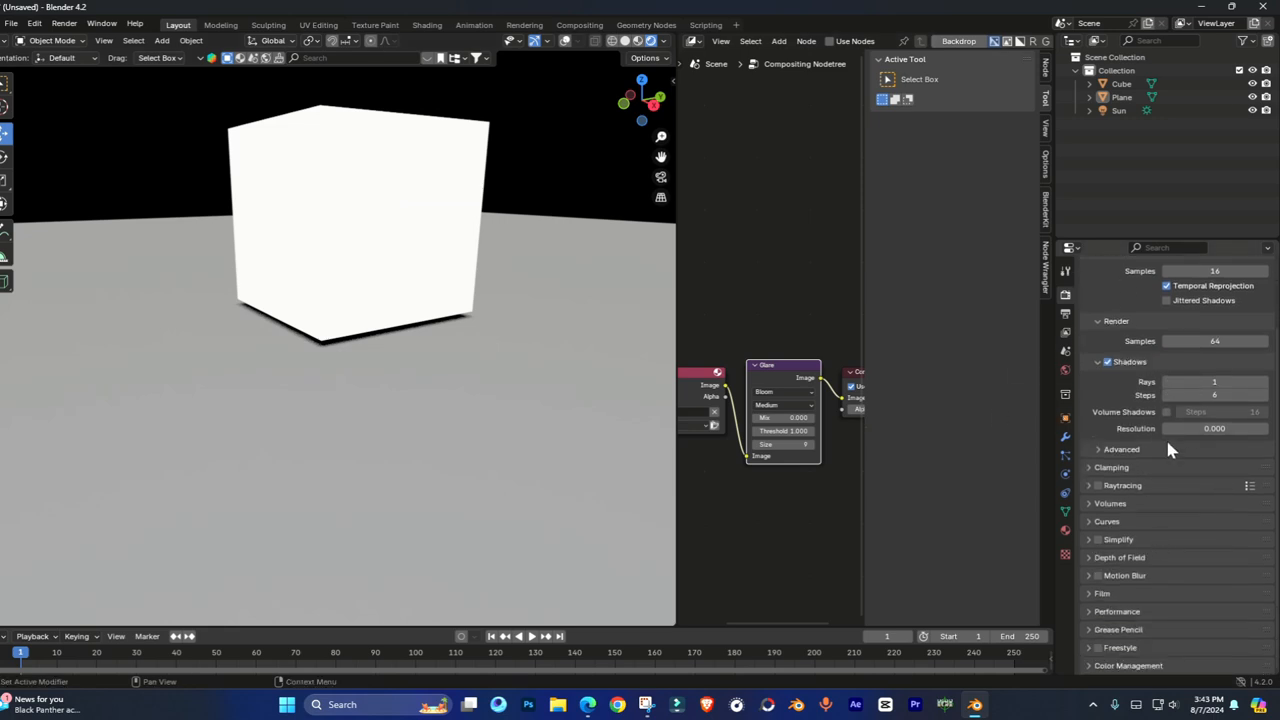
pyautogui.click(1122, 485)
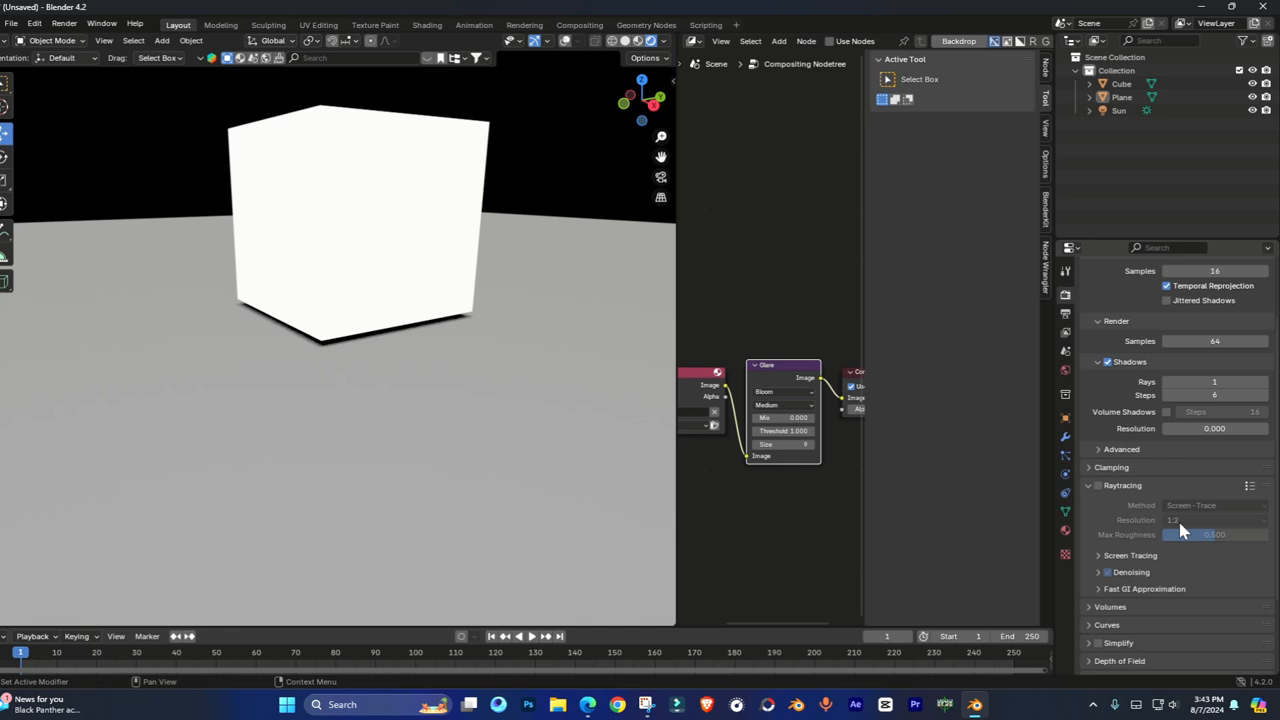
# Step: Enable Raytracing in the EEVEE render settings
pyautogui.click(1098, 485)
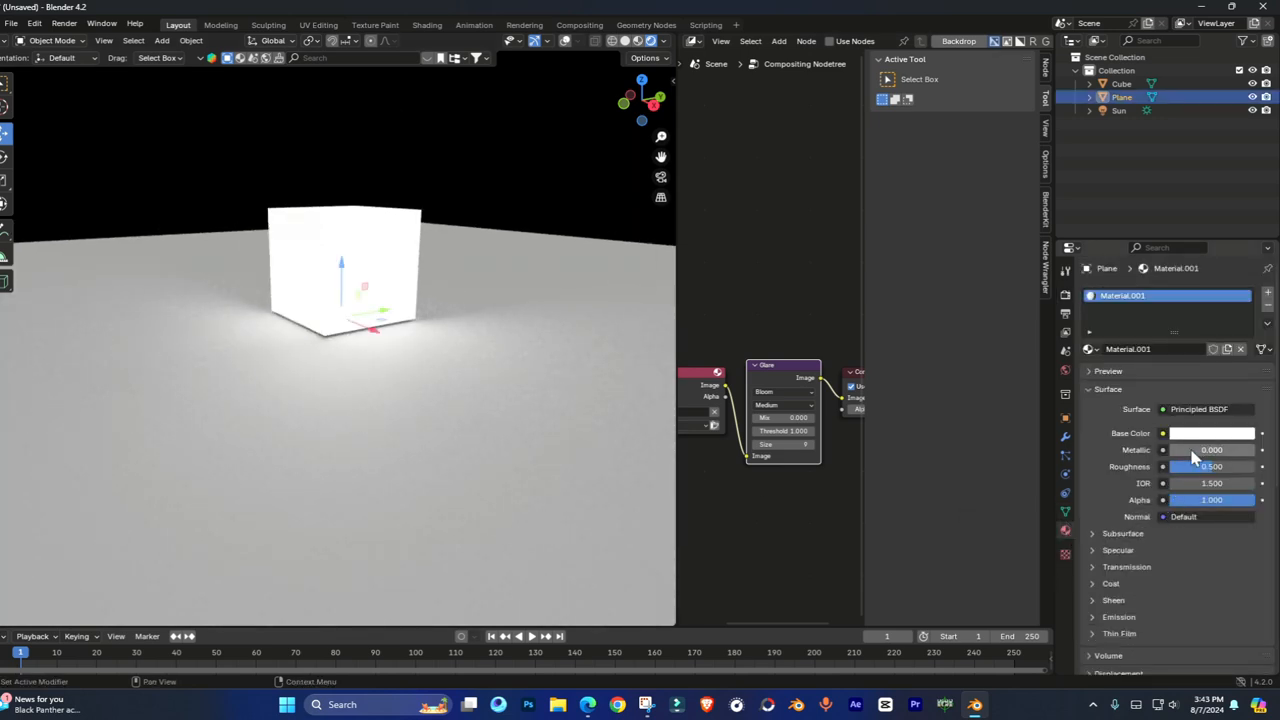
# Step: Set the plane material to Metallic 0.756 and Roughness 0.201, then review Output and Render settings
pyautogui.moveTo(1180, 449); pyautogui.dragTo(1235, 449)
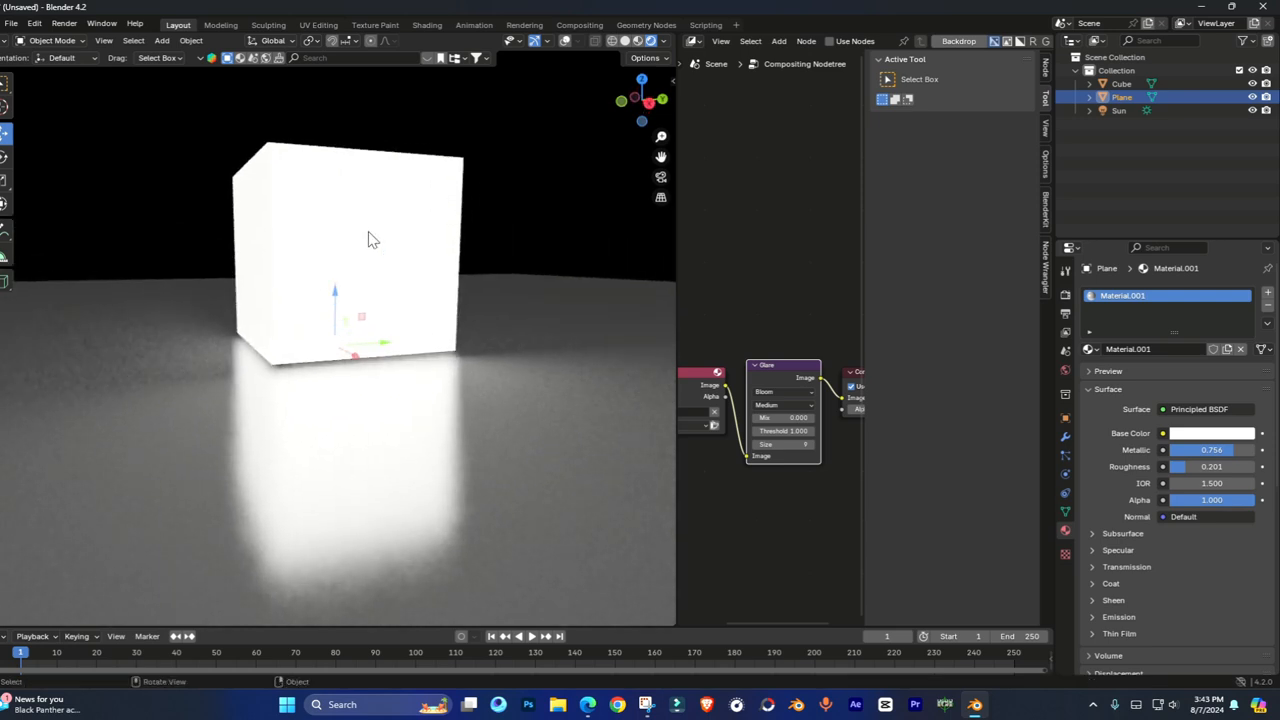
pyautogui.click(1065, 314)
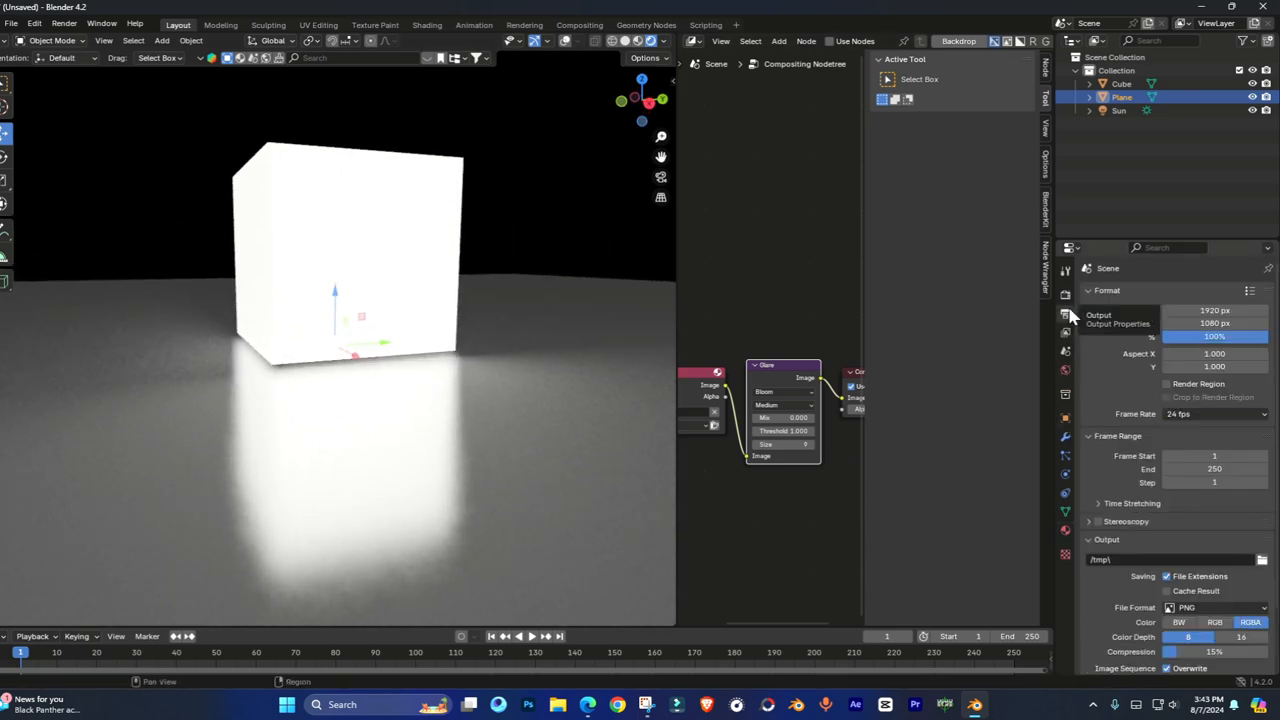
pyautogui.click(1065, 293)
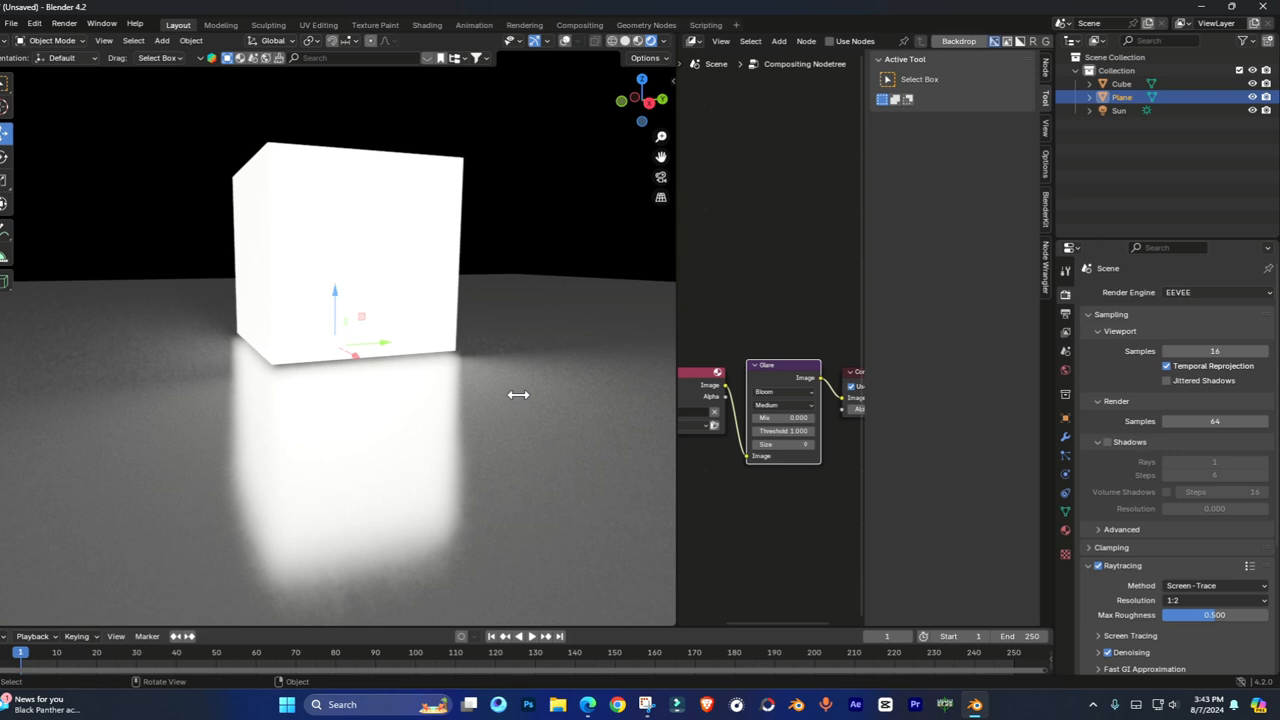